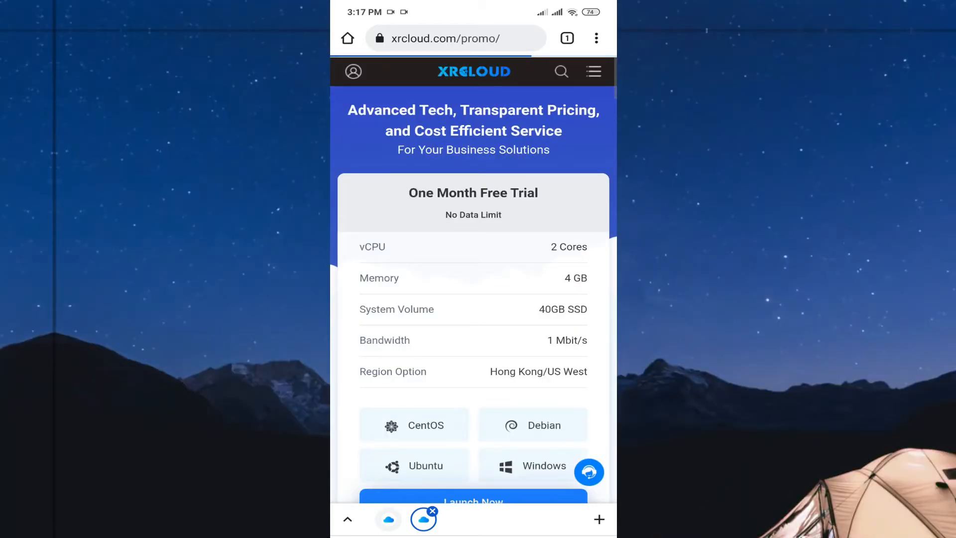
# - Launch the one-month free trial offer from the promo page to reach XRCLOUD sign-in
pyautogui.click(597, 38)
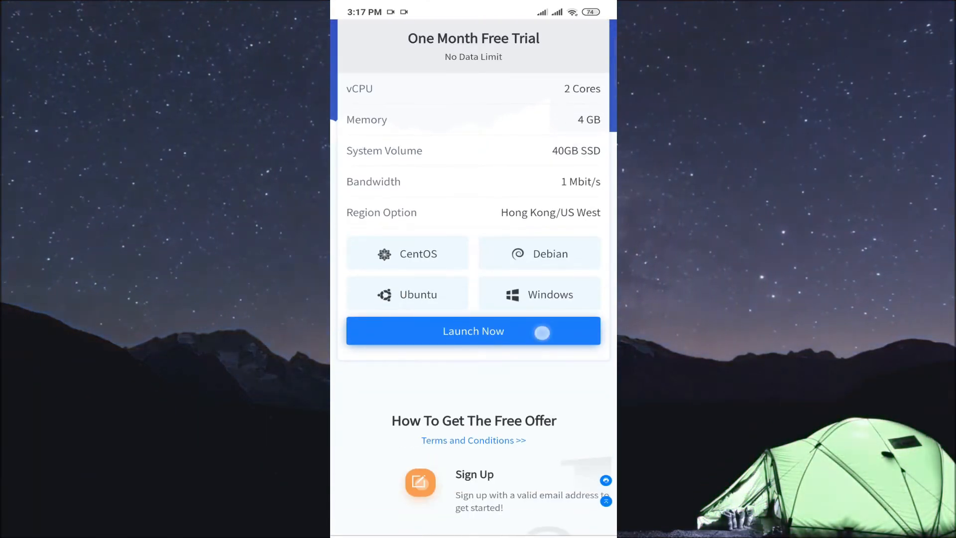
pyautogui.click(473, 331)
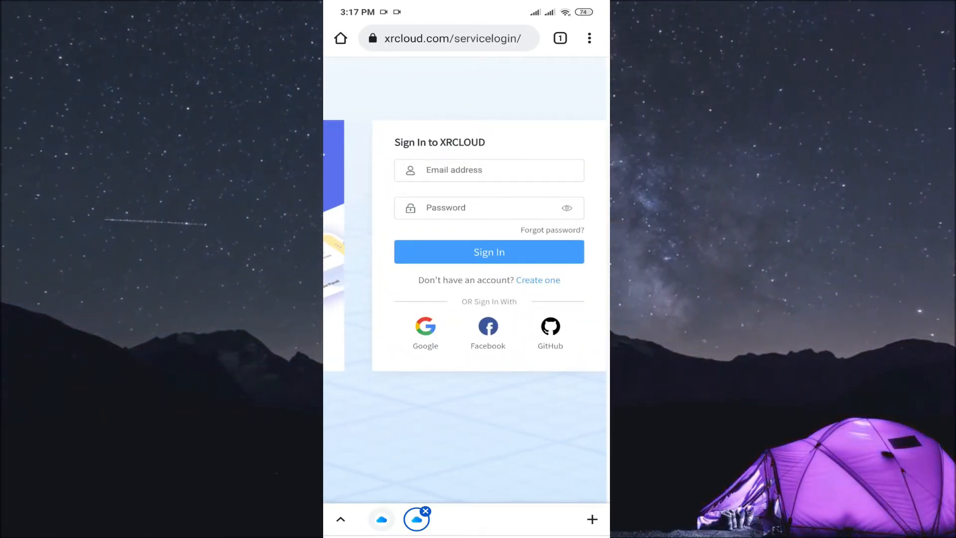
# - Sign in with the second Google account, then close the Management Console tab
pyautogui.click(425, 327)
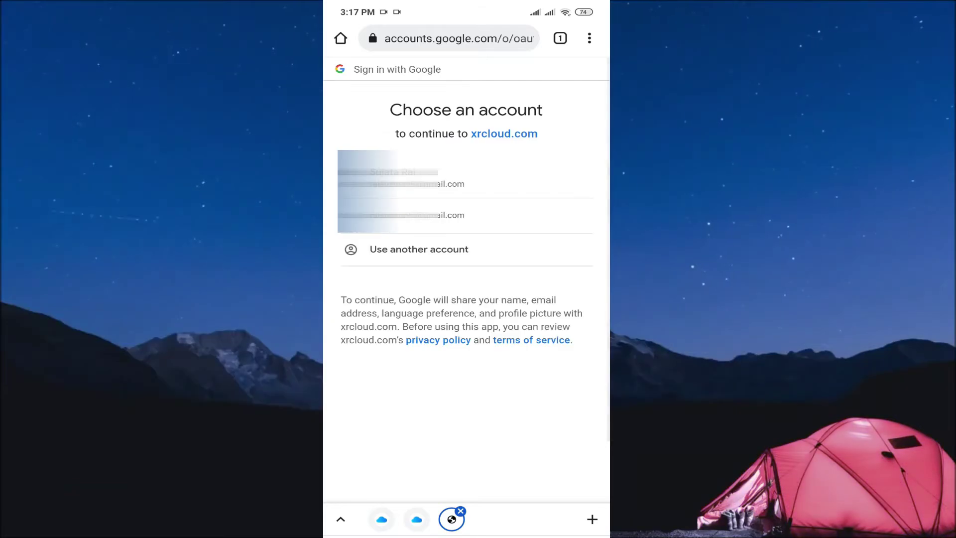
pyautogui.click(465, 214)
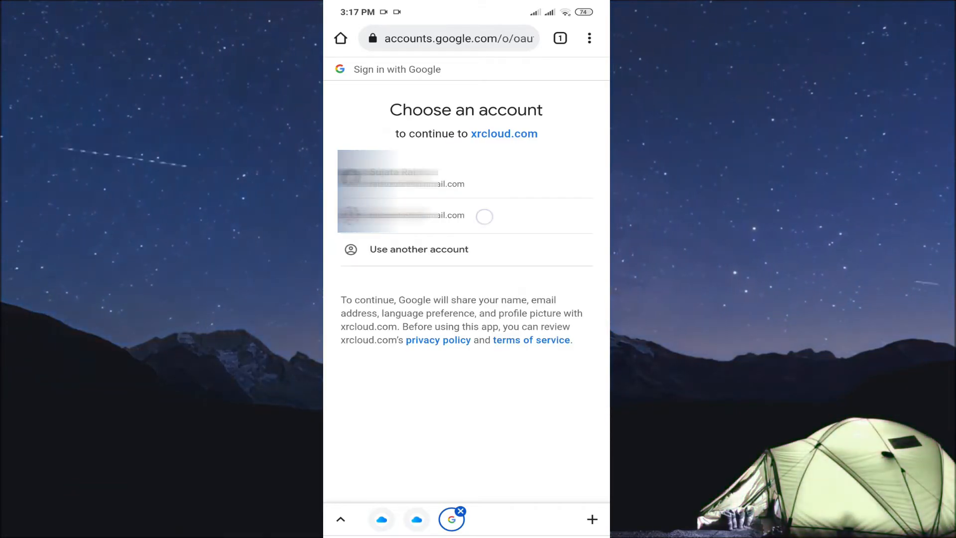
pyautogui.click(465, 177)
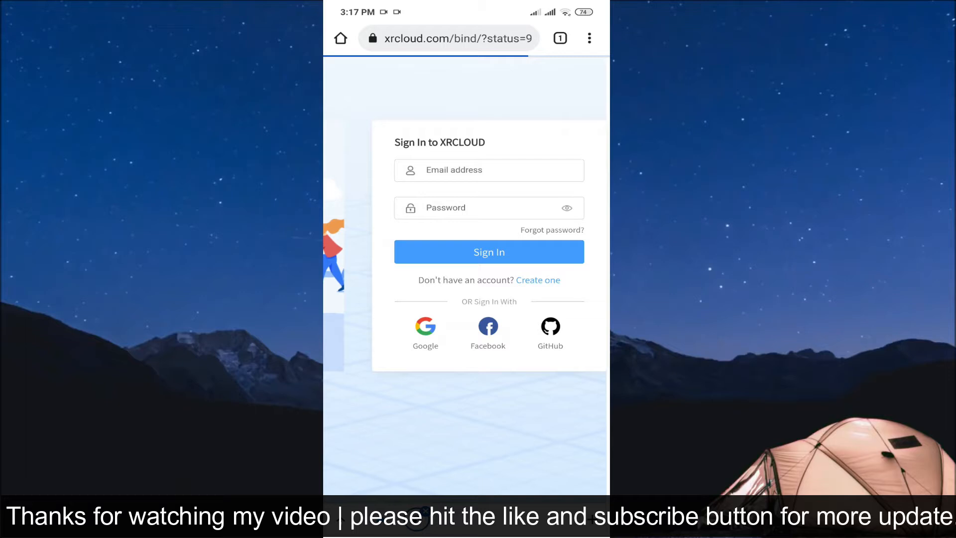
pyautogui.click(489, 252)
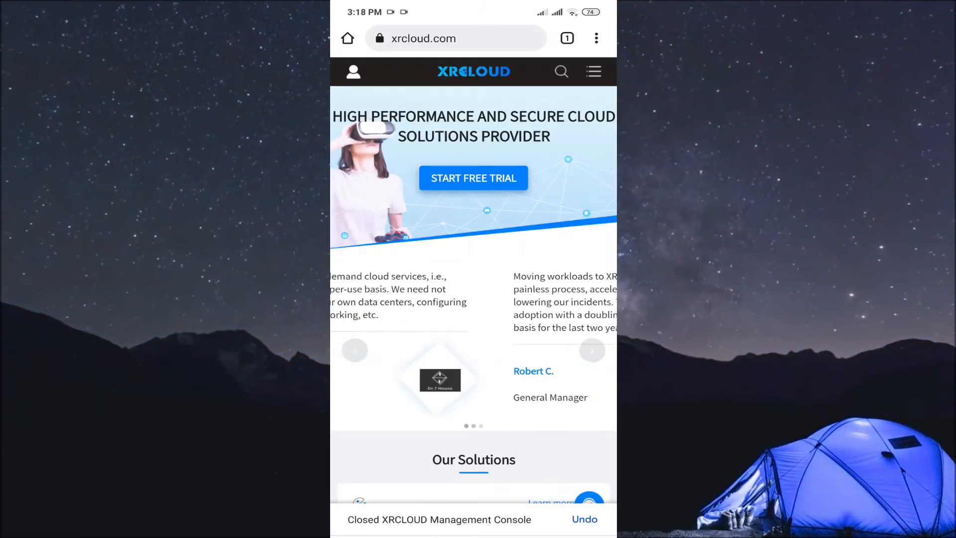
# - Launch the free trial offer again and request the desktop site to show the order form
pyautogui.click(592, 350)
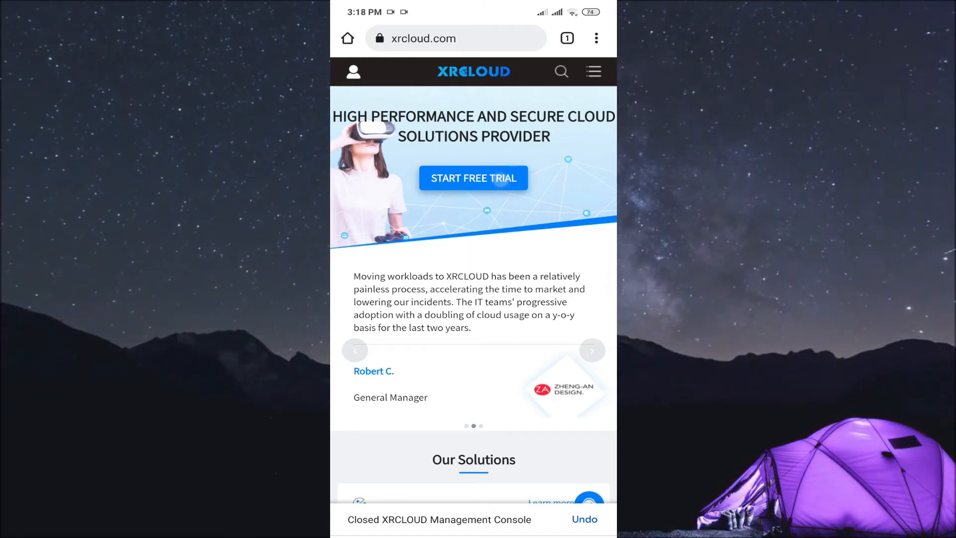
pyautogui.click(472, 178)
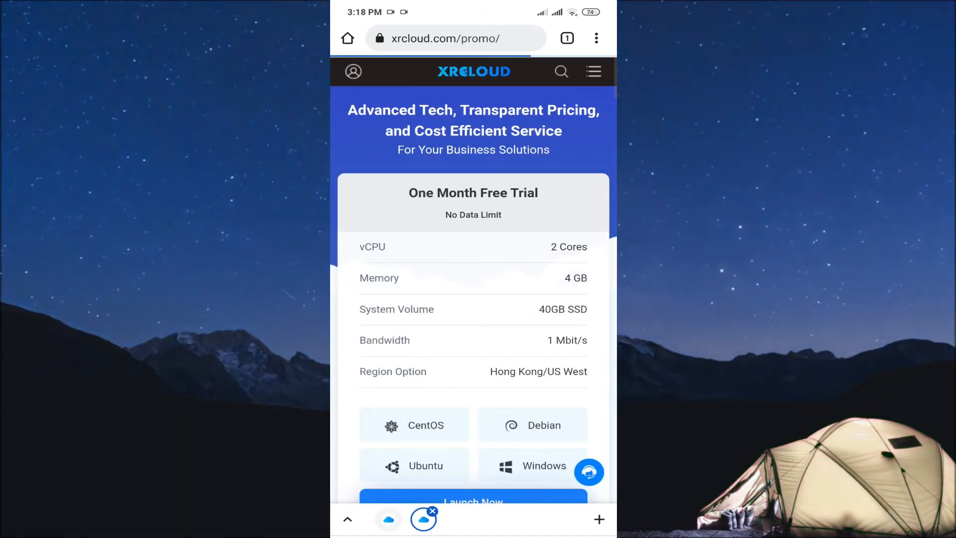
pyautogui.scroll(-3)
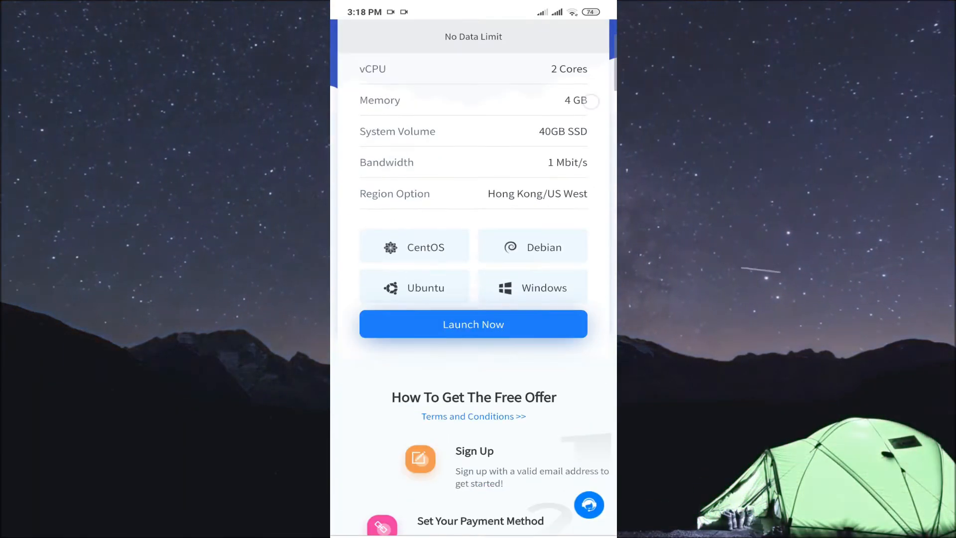
pyautogui.click(473, 324)
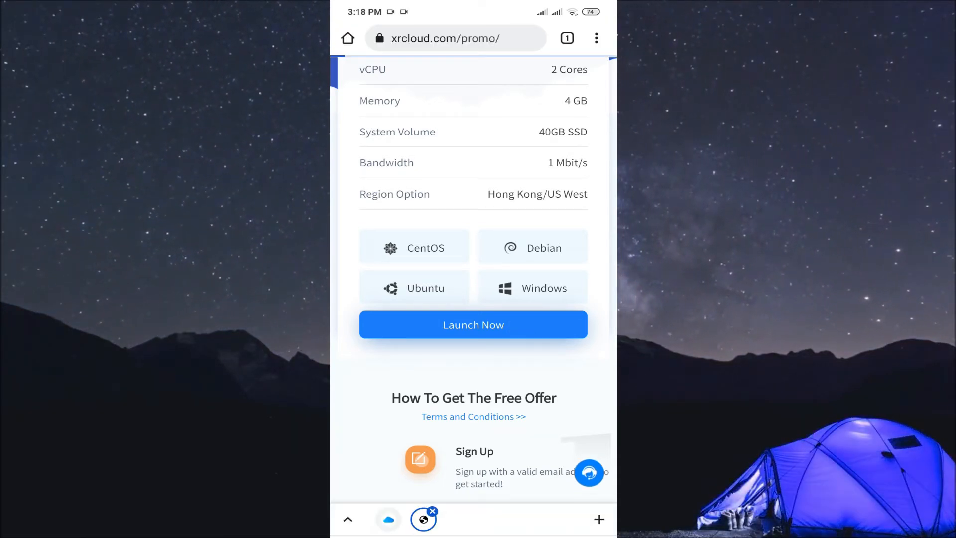
pyautogui.click(596, 38)
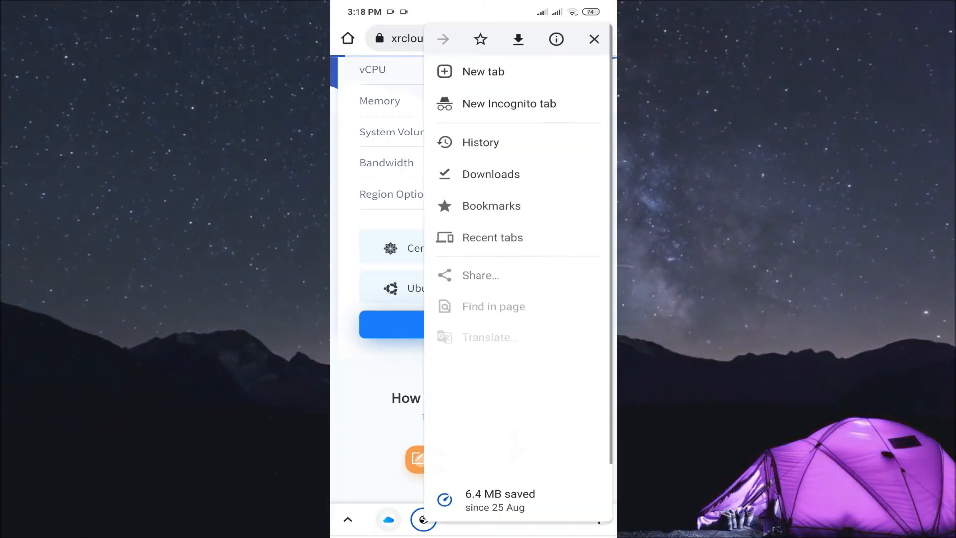
pyautogui.click(593, 39)
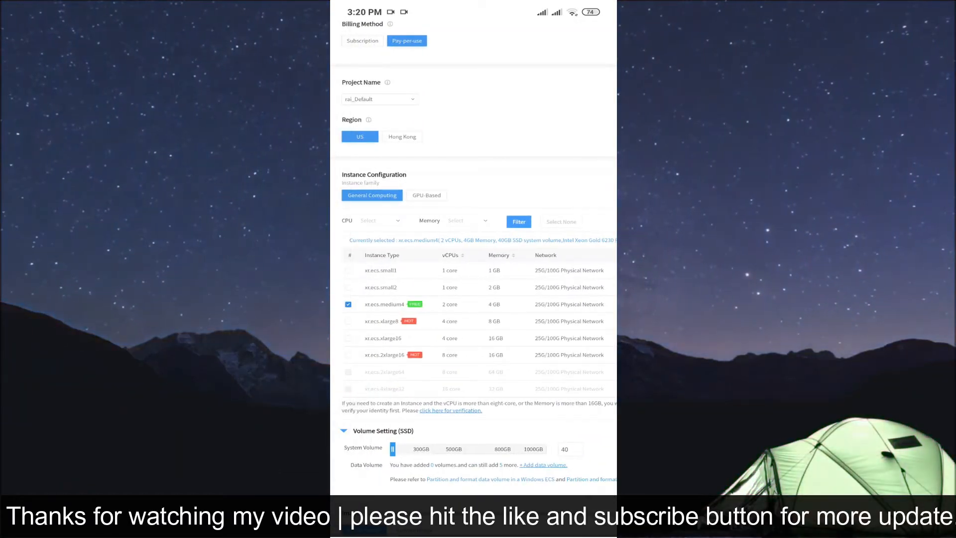
# - Pick windows2019-datacenter as the Windows image version and move on to system settings
pyautogui.scroll(-3)
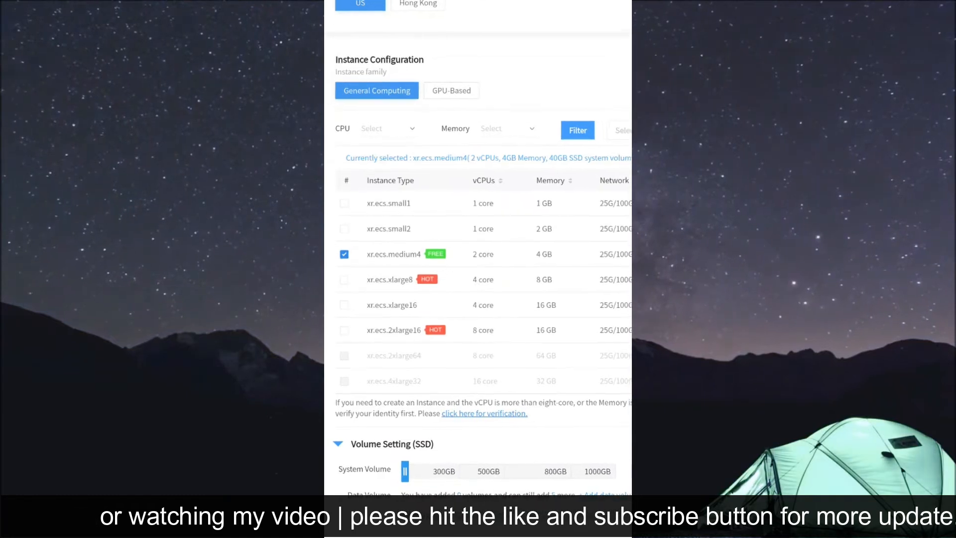
pyautogui.scroll(-3)
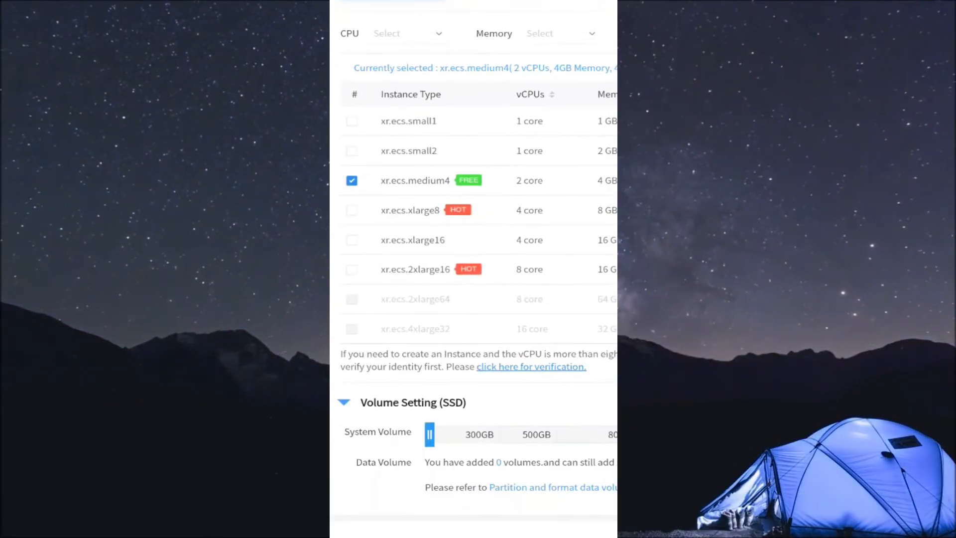
pyautogui.scroll(3)
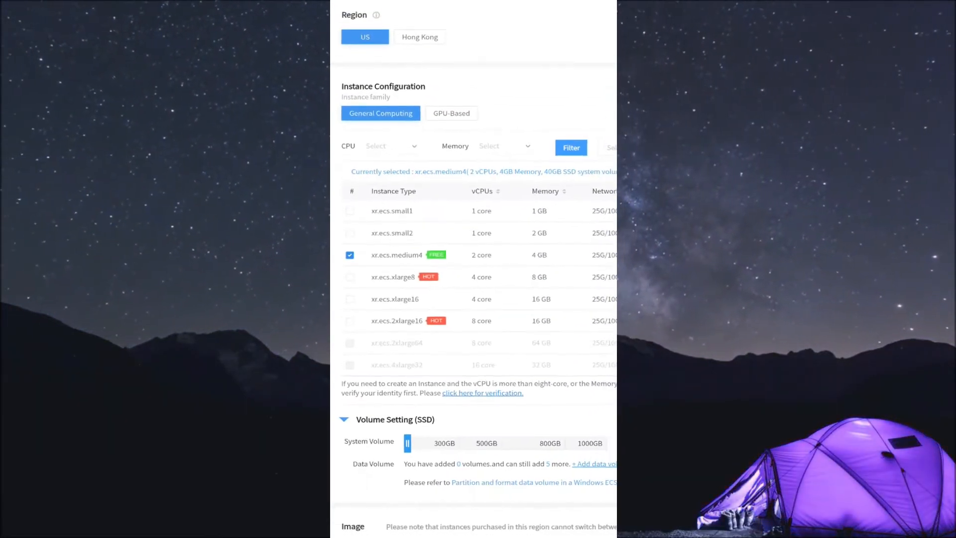
pyautogui.scroll(3)
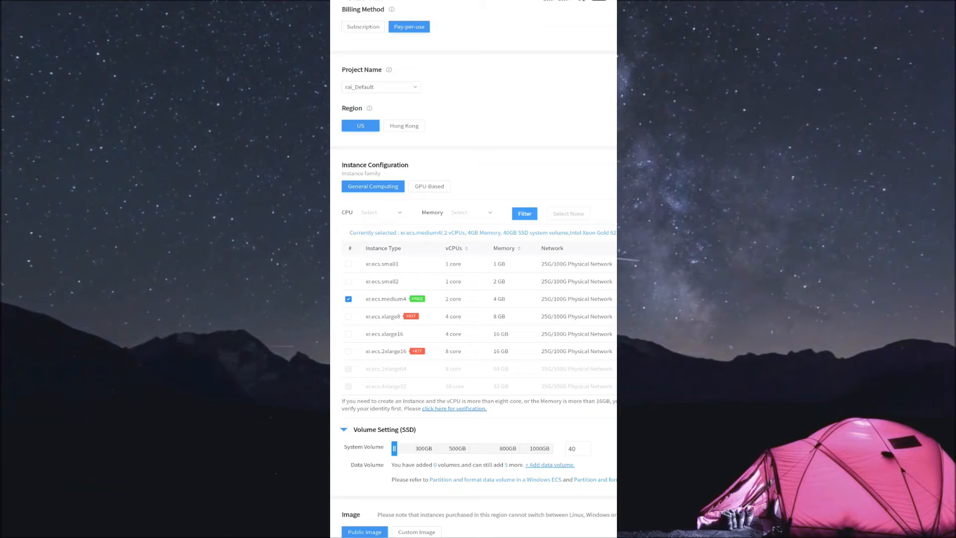
pyautogui.scroll(-3)
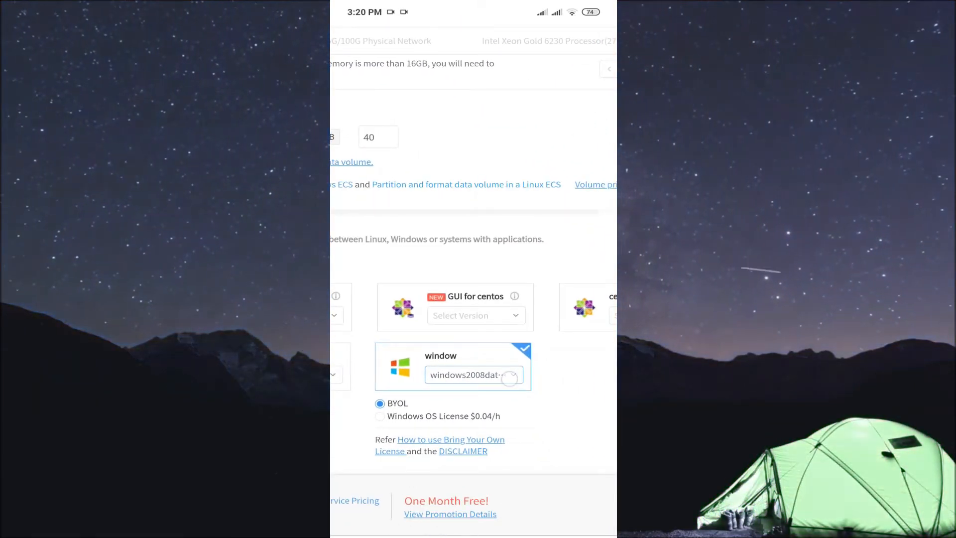
pyautogui.click(473, 374)
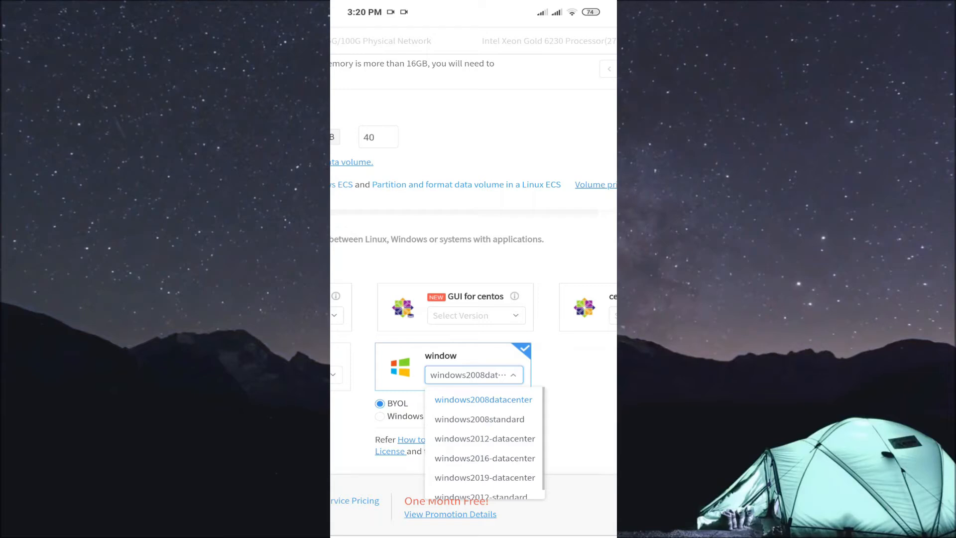
pyautogui.click(484, 477)
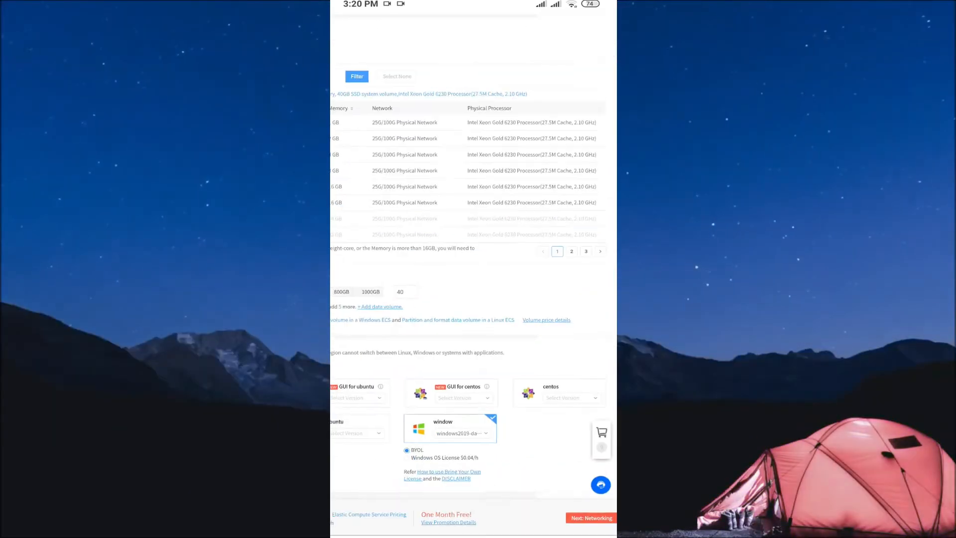
pyautogui.click(589, 517)
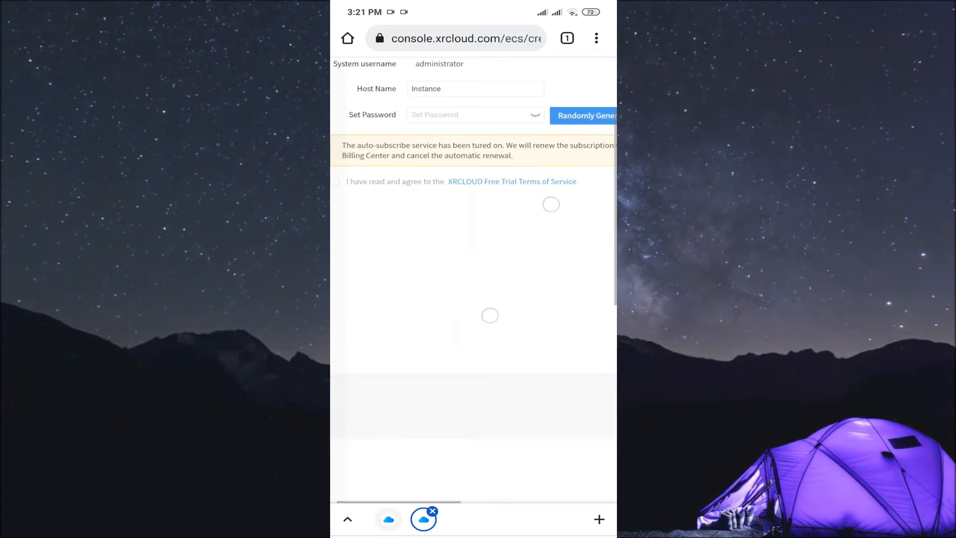
# - Randomly generate an administrator password and proceed to the order confirmation
pyautogui.click(584, 115)
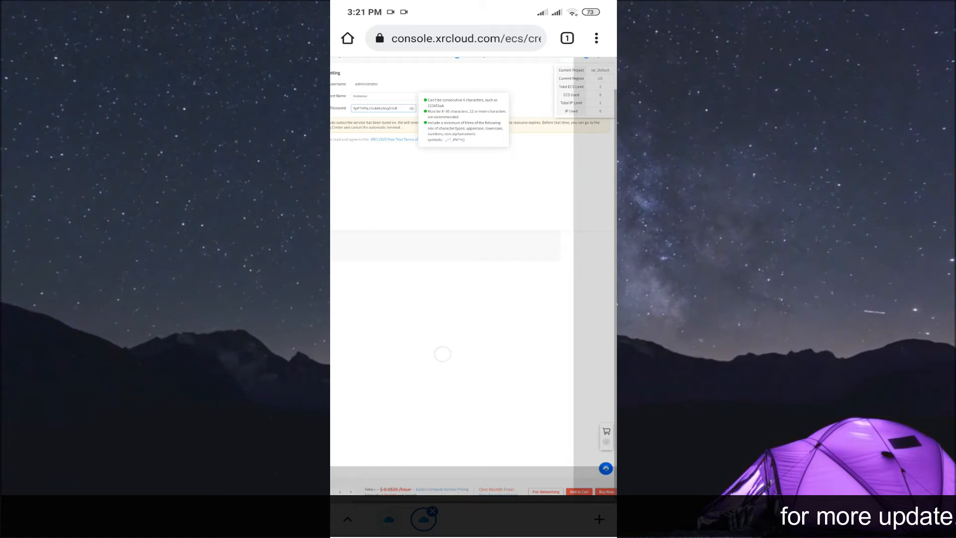
pyautogui.click(605, 491)
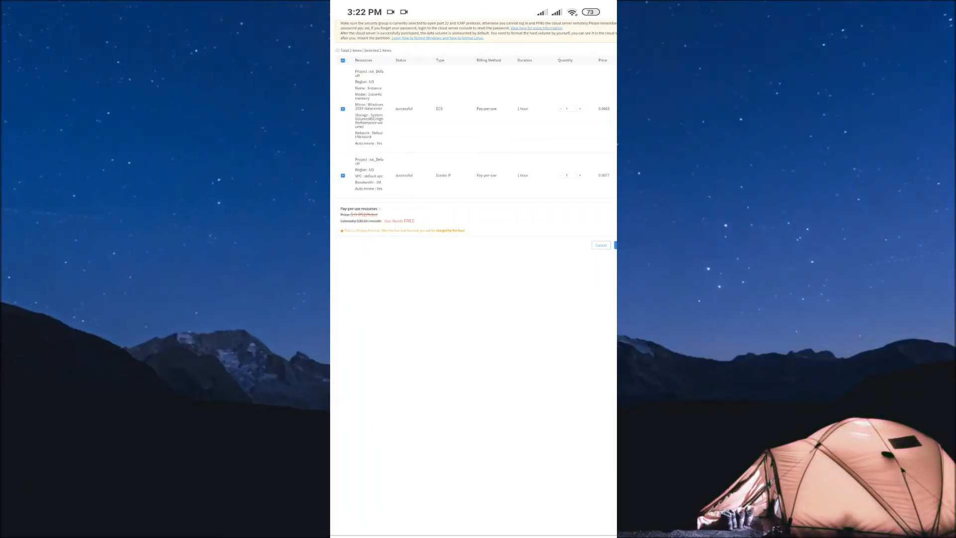
# - Create the instance and elastic IP order, skipping the payment method setup
pyautogui.click(603, 245)
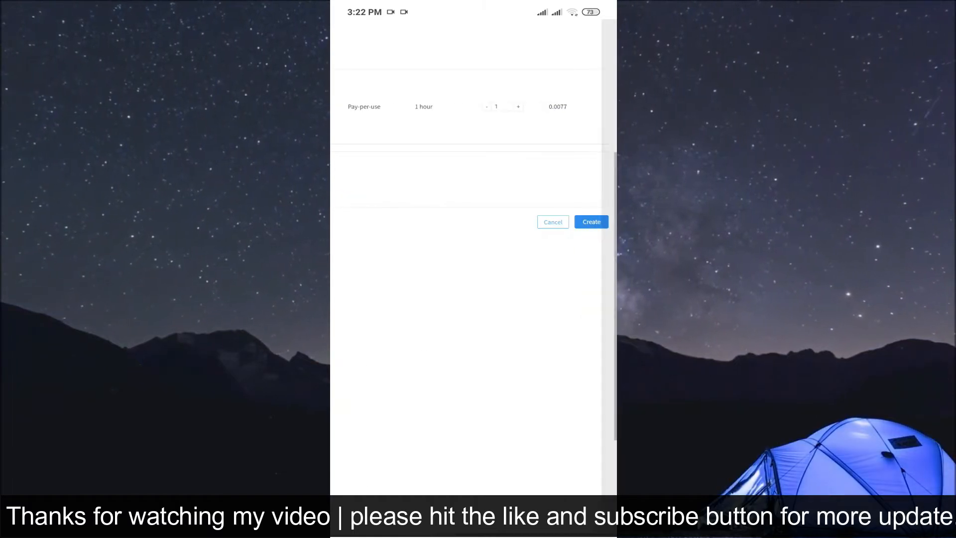
pyautogui.click(590, 221)
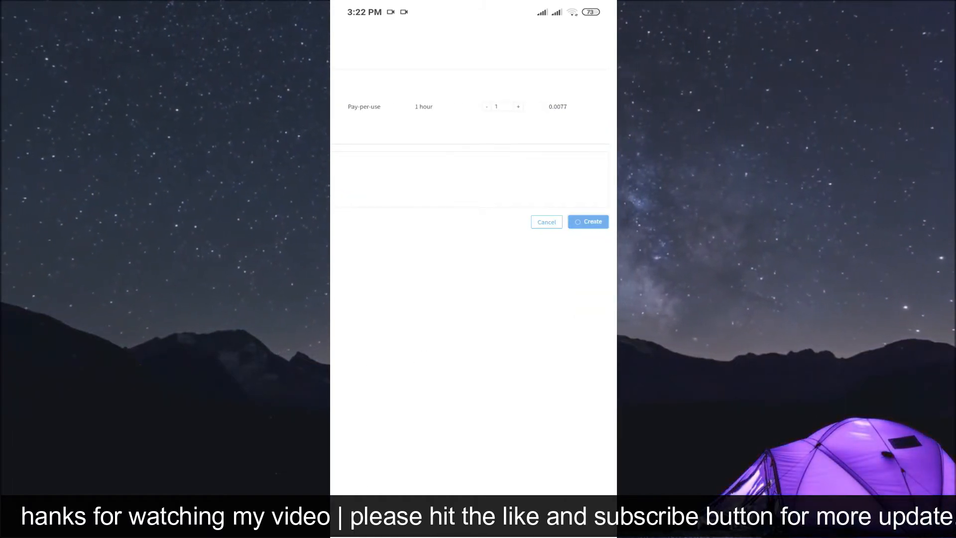
pyautogui.click(587, 221)
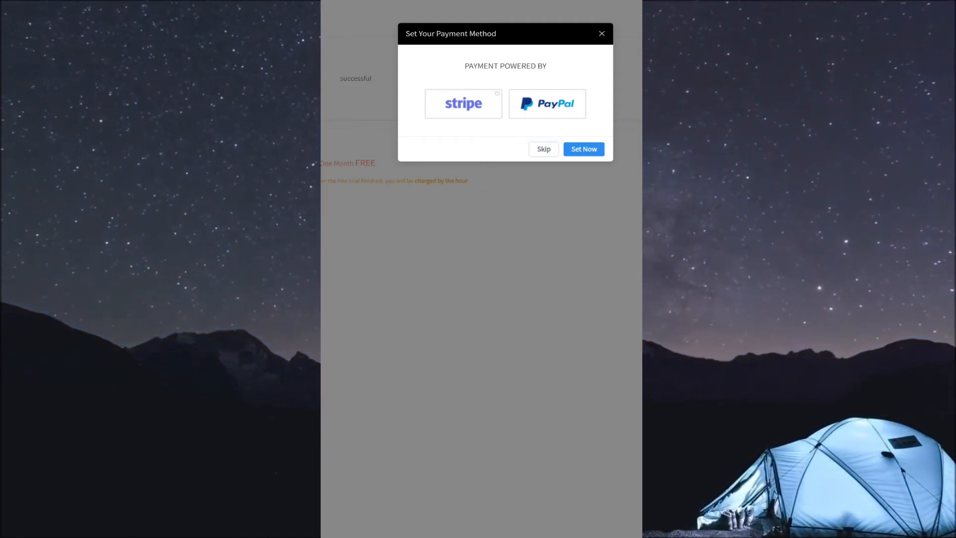
pyautogui.click(543, 149)
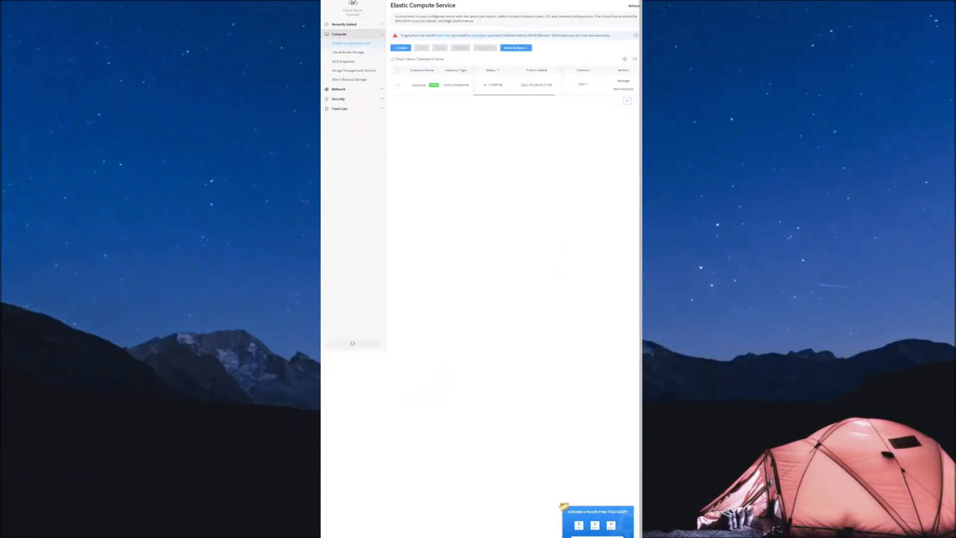
# - Close the 'Activate a month Free Trial ASAP' reminder while the instance starts running
pyautogui.click(597, 511)
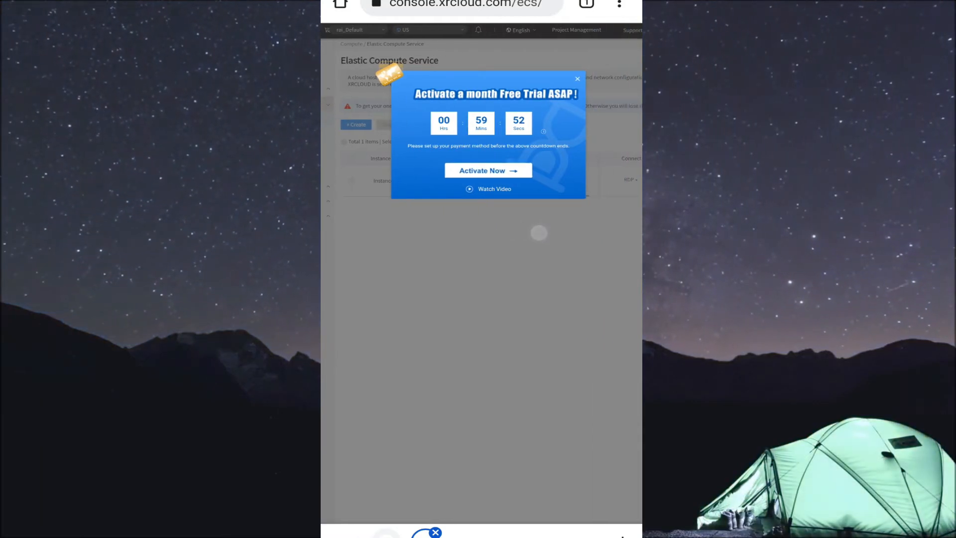
pyautogui.click(576, 79)
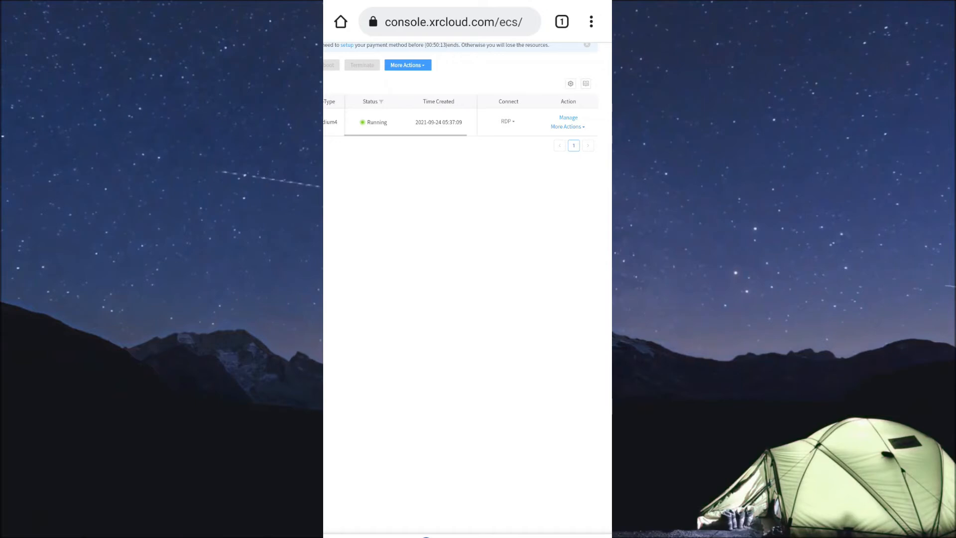
# - Download the instance's Instance.rdp file via the RDP connect option and open it
pyautogui.click(506, 120)
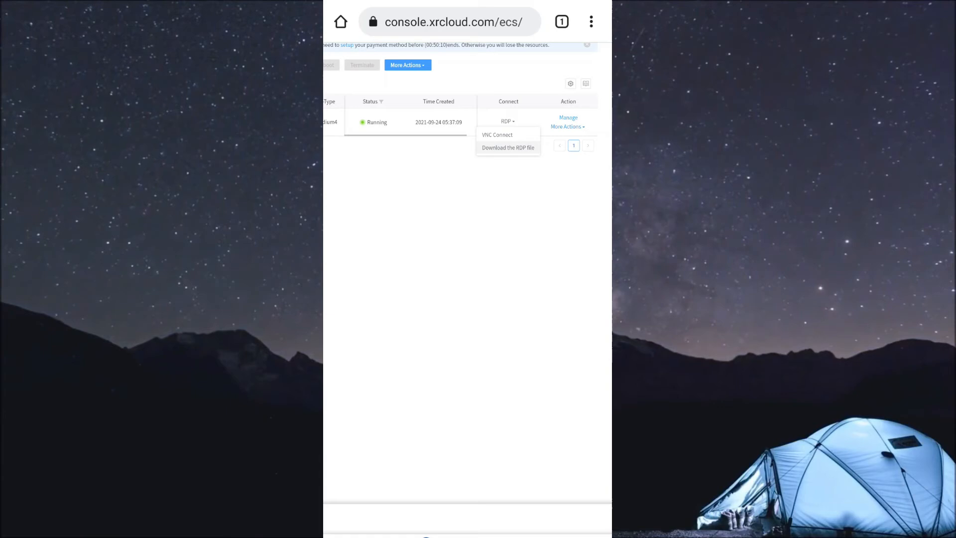
pyautogui.click(508, 148)
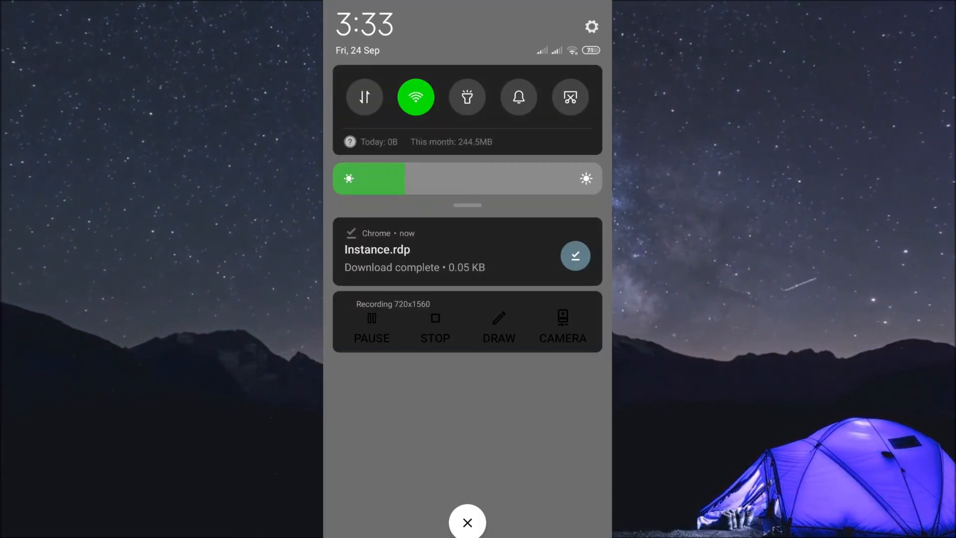
pyautogui.click(467, 522)
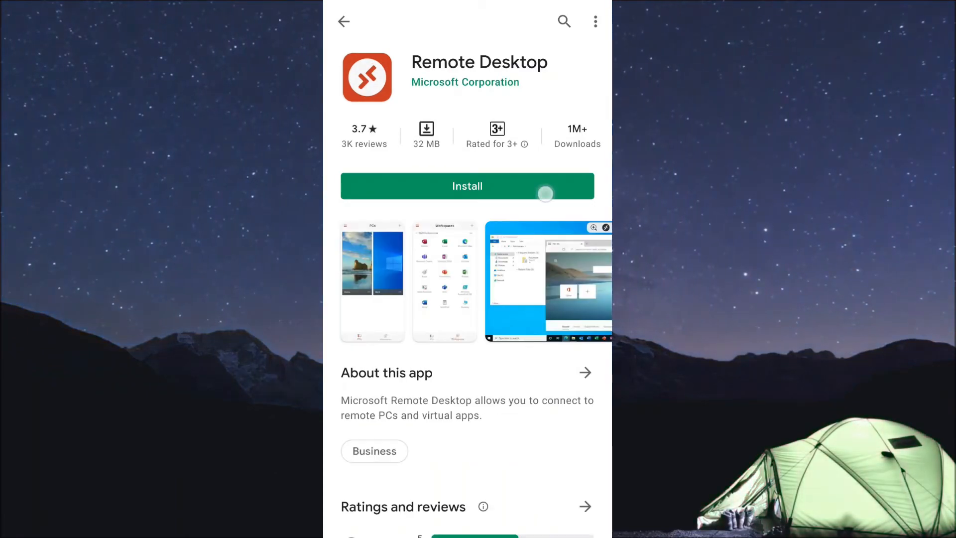
# - Install Microsoft Remote Desktop from Google Play and launch it
pyautogui.click(467, 186)
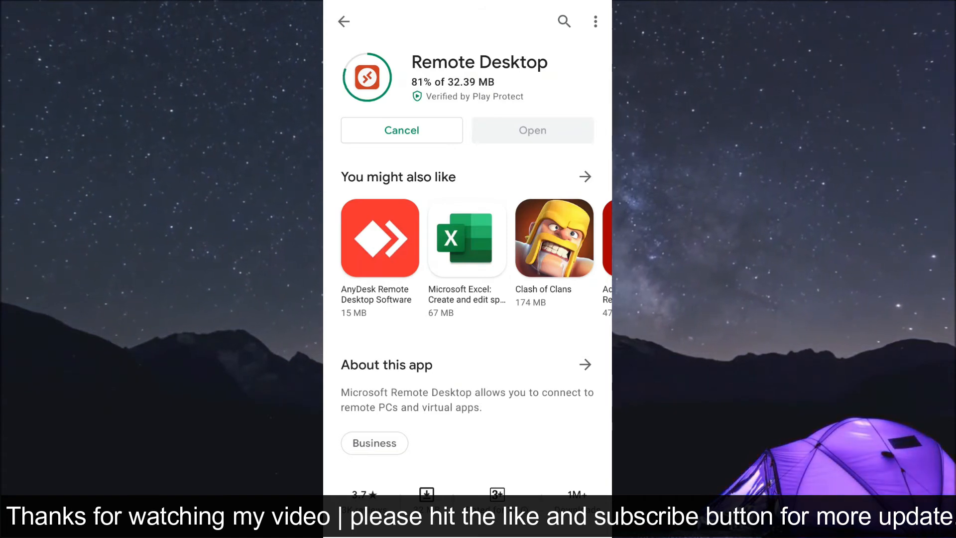
pyautogui.click(343, 21)
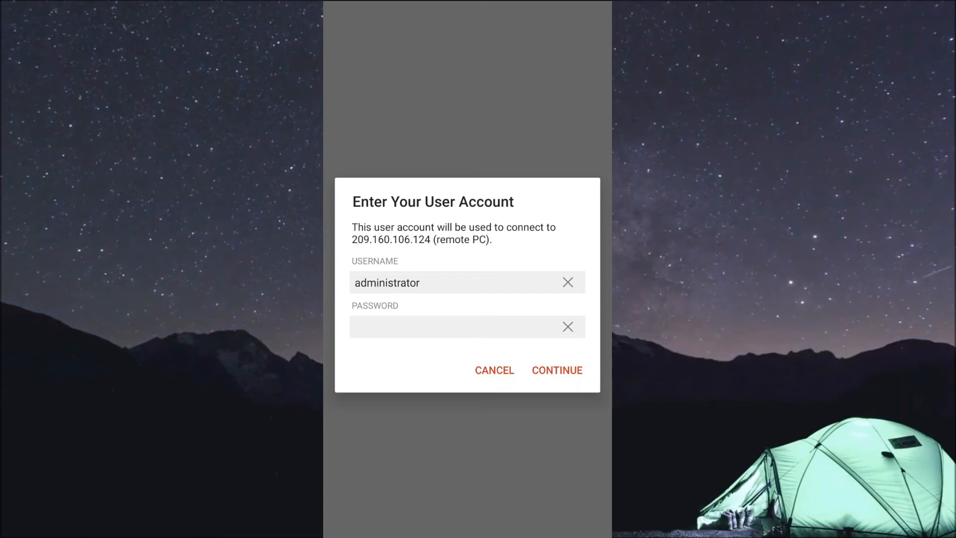
# - Enter the administrator password and connect despite the unverified certificate warning
pyautogui.click(467, 326)
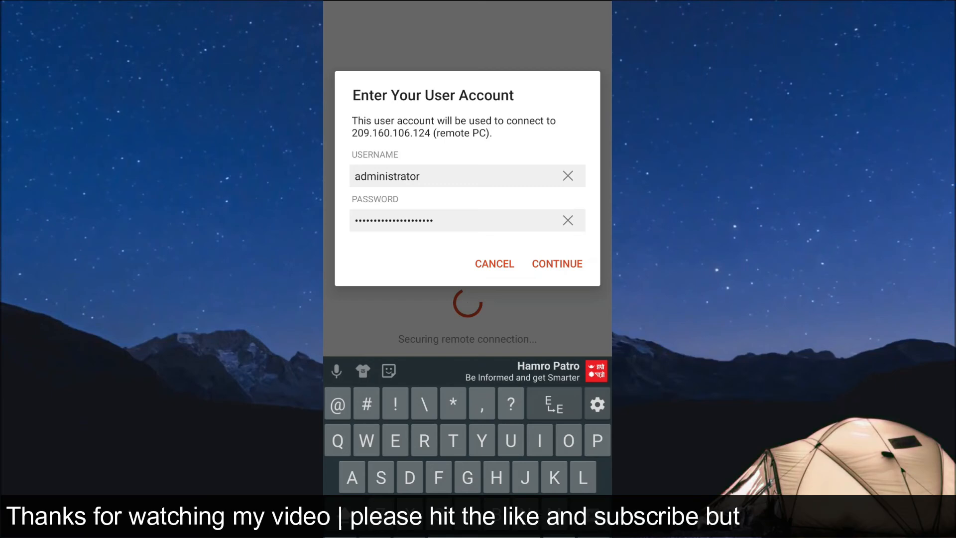
pyautogui.click(555, 264)
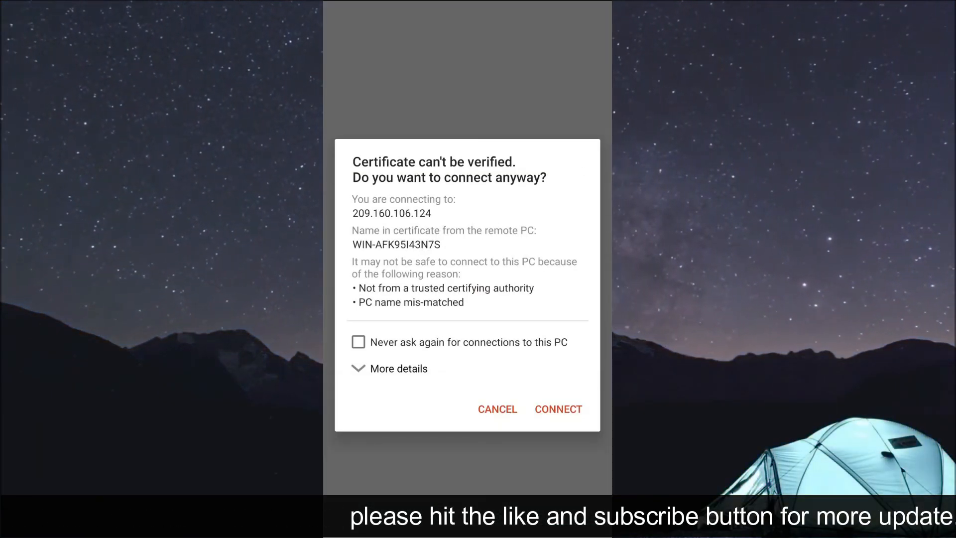
pyautogui.click(557, 409)
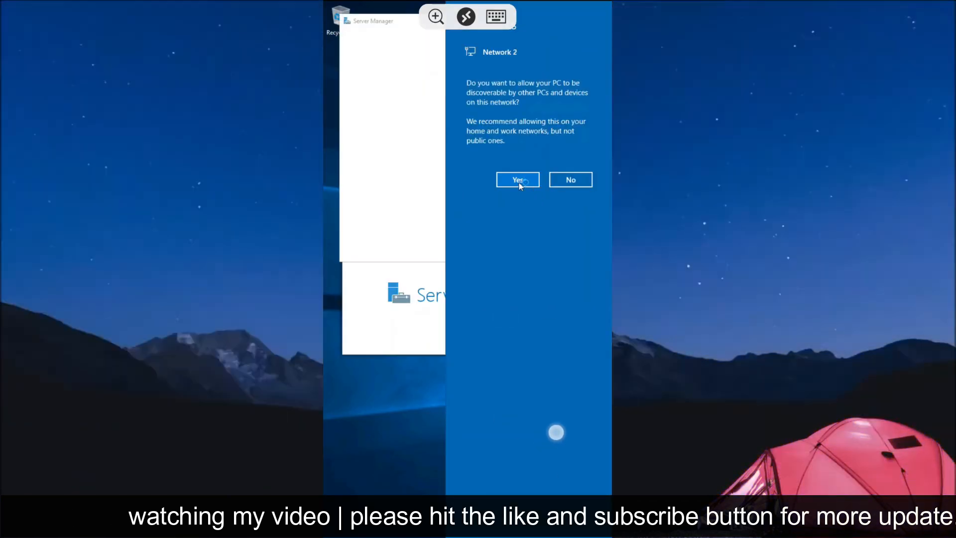
# - Accept network discovery on the remote Windows Server, then open its Start menu from the taskbar
pyautogui.click(516, 179)
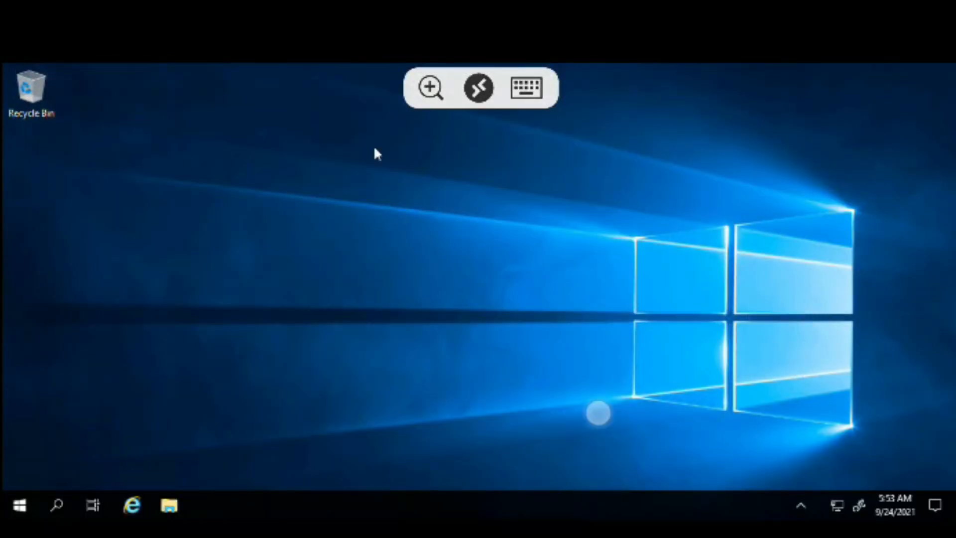
pyautogui.click(18, 505)
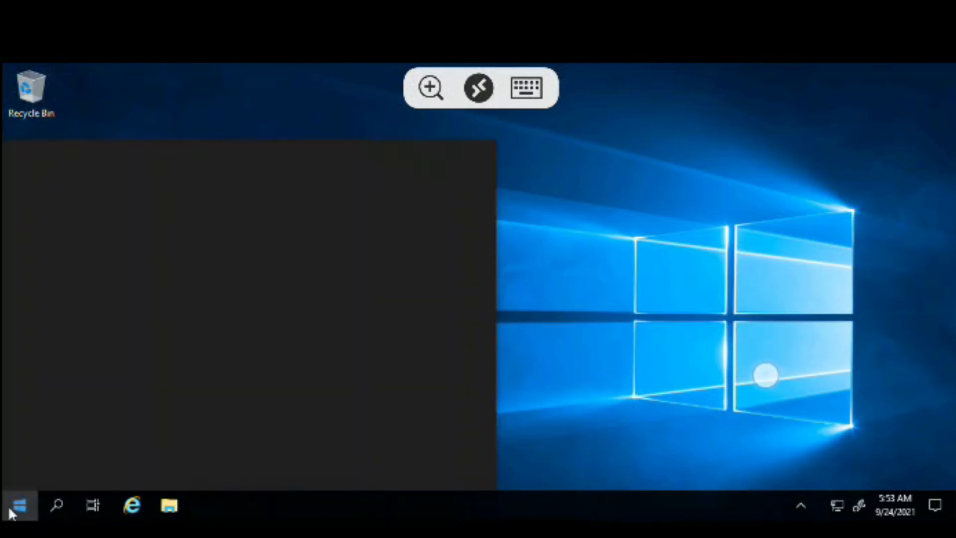
pyautogui.click(16, 505)
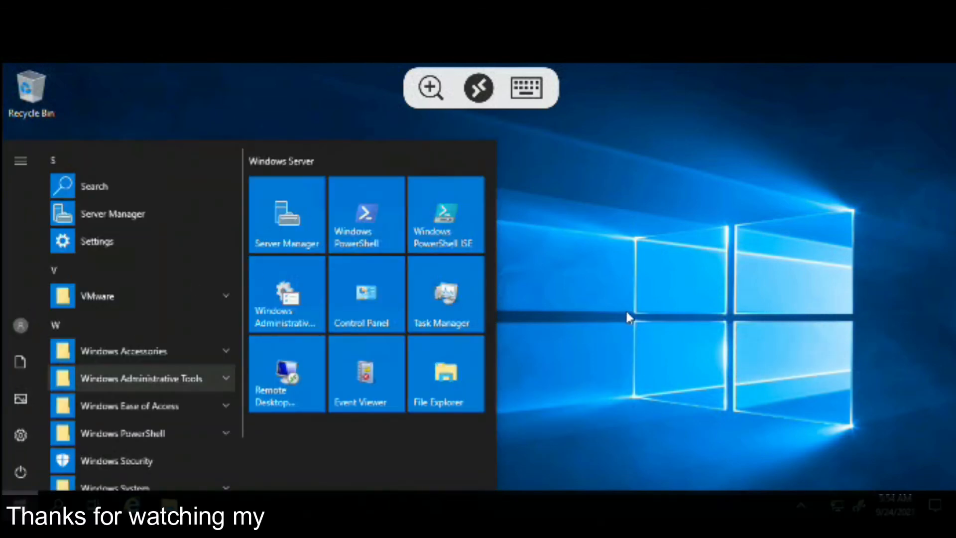